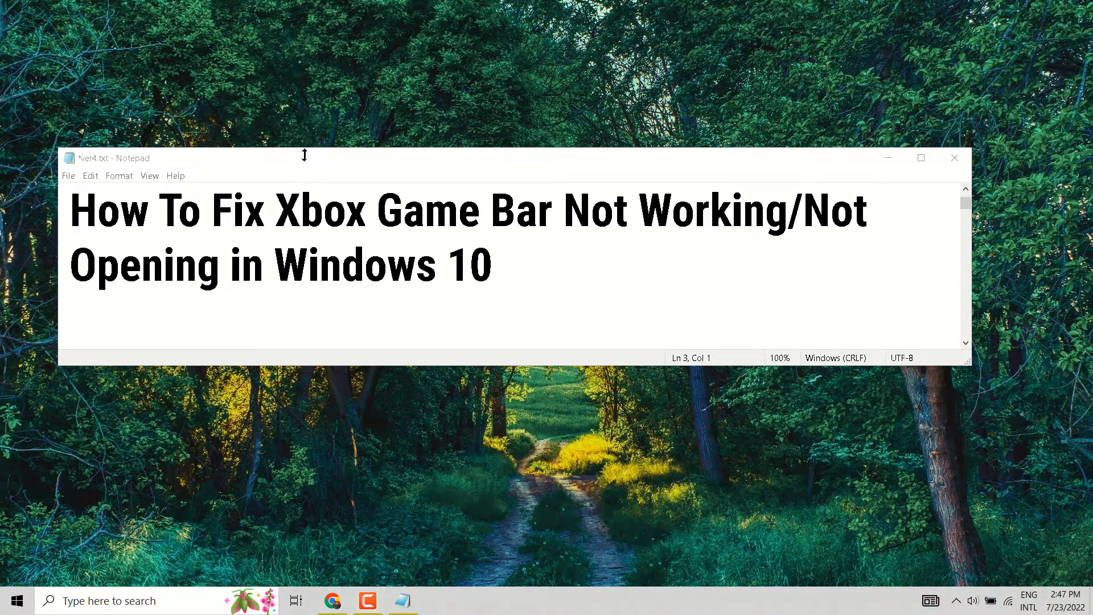
pyautogui.moveTo(293, 454)
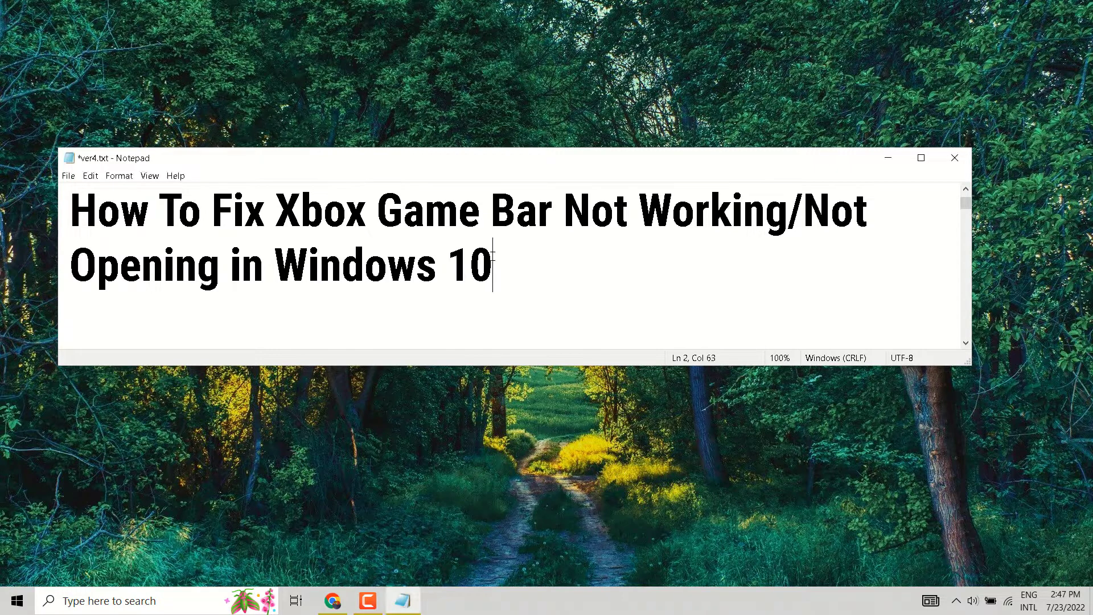
# Append '/11' after 'Windows 10' in the Notepad title line
pyautogui.write('/11')
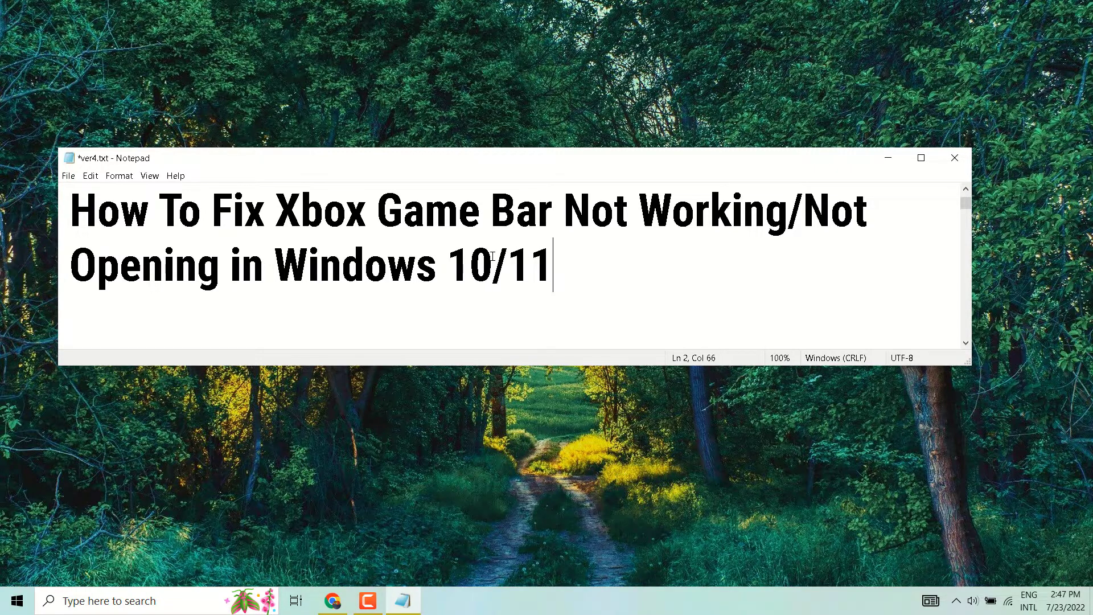
pyautogui.moveTo(965, 5)
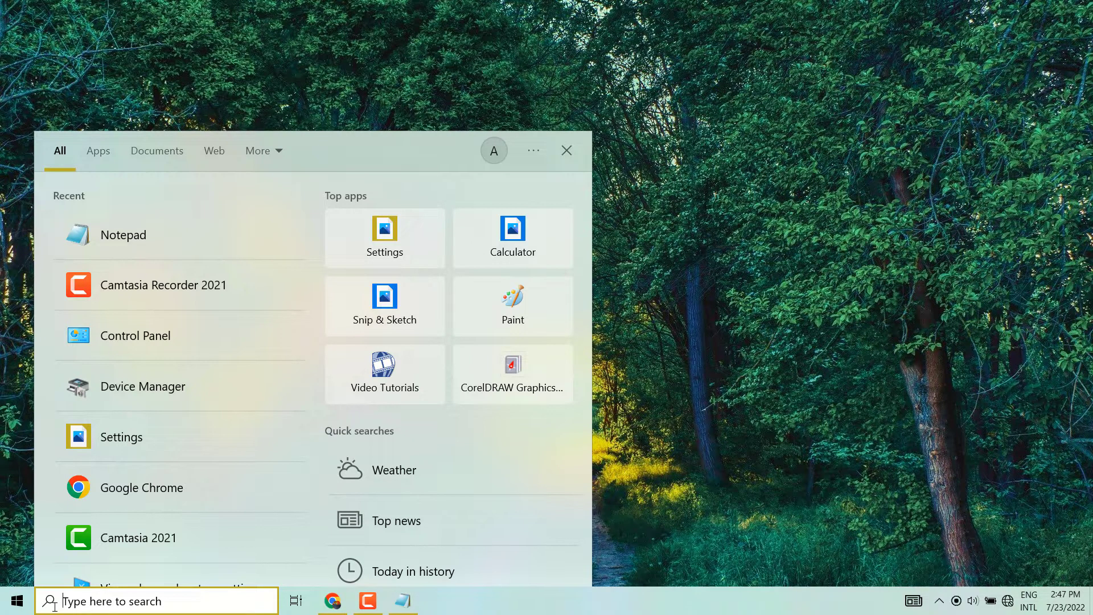
# Search Windows for 'add or remove programs' and open the Apps & features settings page
pyautogui.write('settings')
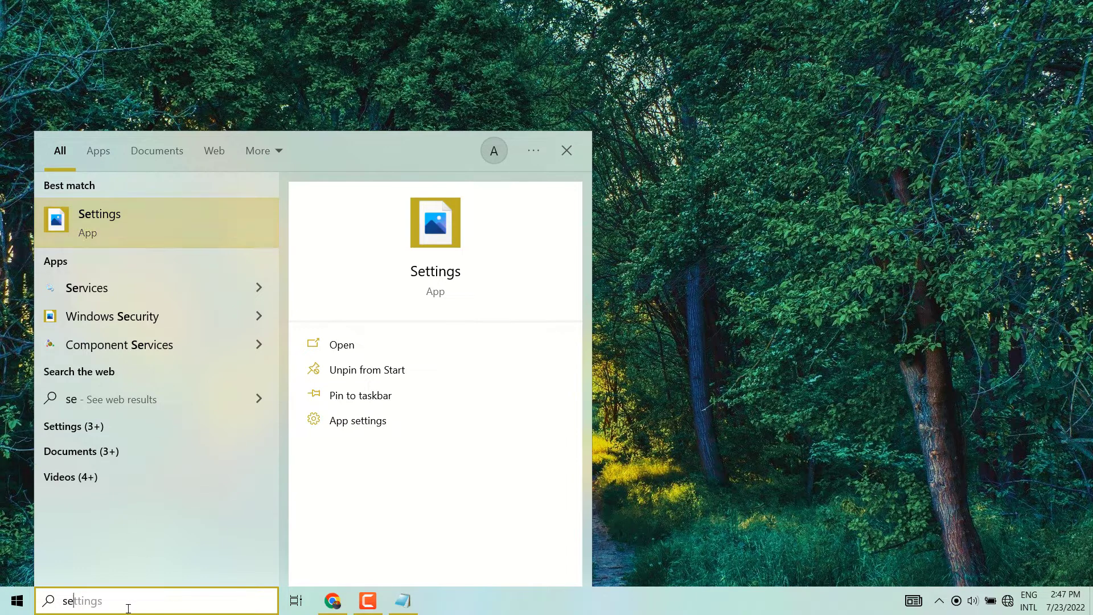
pyautogui.write('add or remove programs')
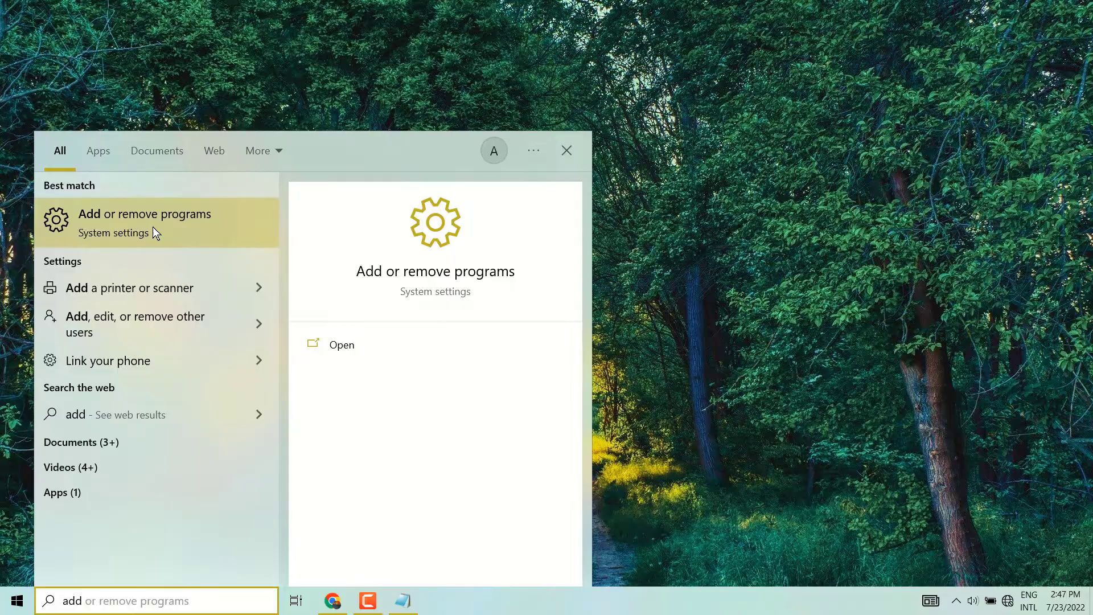
pyautogui.click(144, 214)
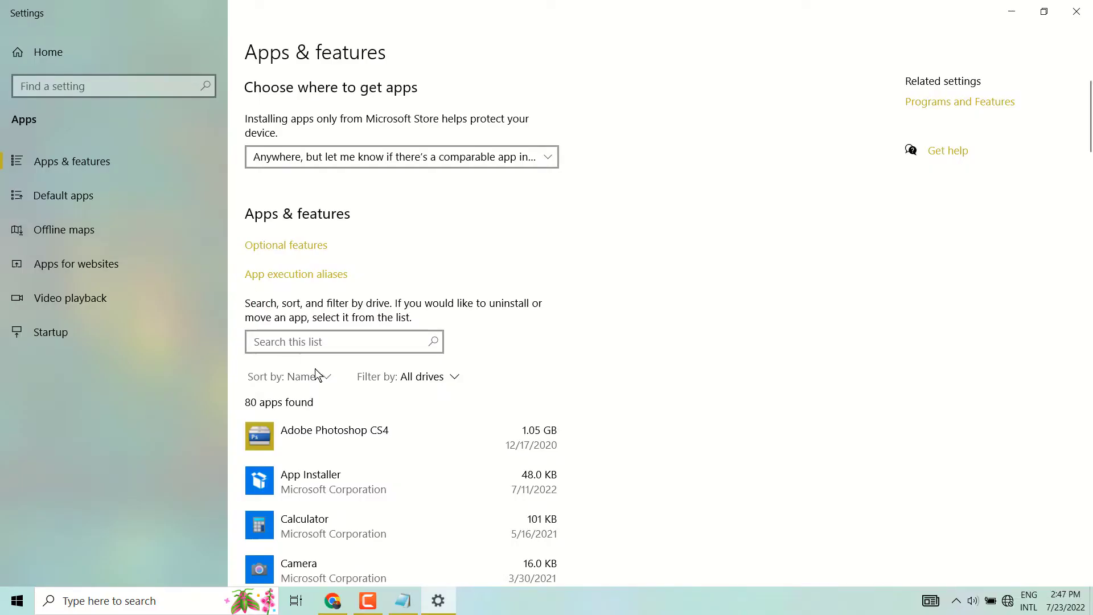
# Scroll the app list to Xbox Game Bar and open its advanced options
pyautogui.scroll(-3)
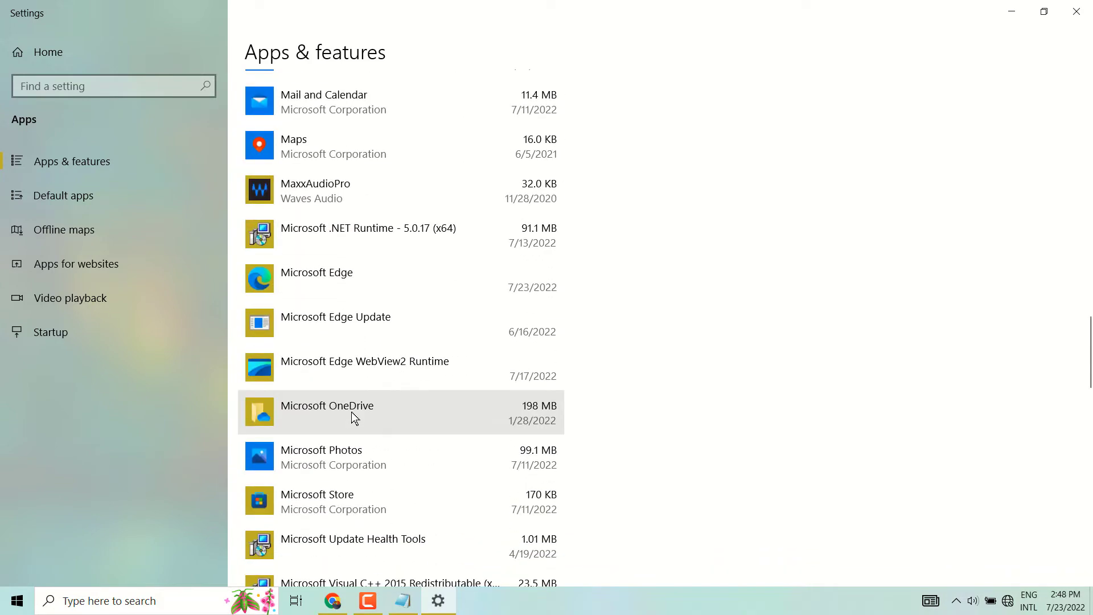
pyautogui.scroll(-3)
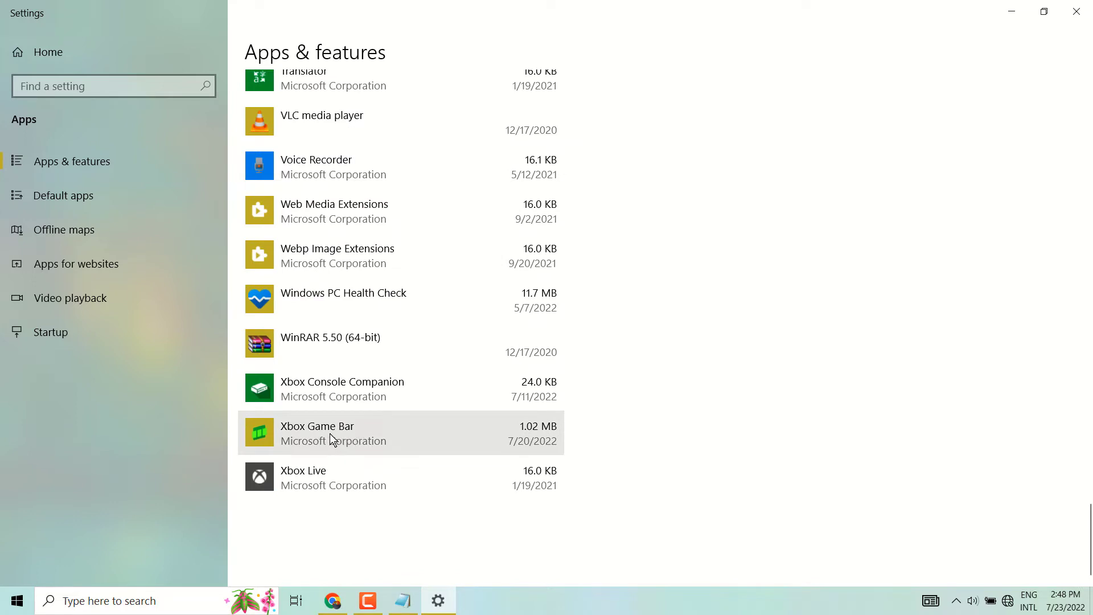
pyautogui.moveTo(332, 436)
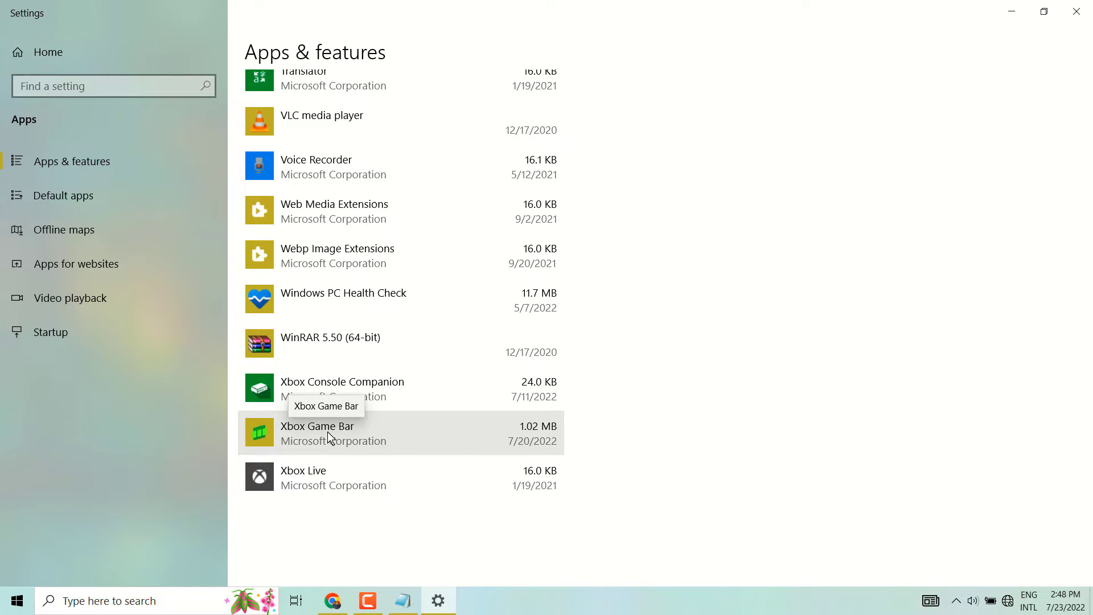
pyautogui.moveTo(363, 432)
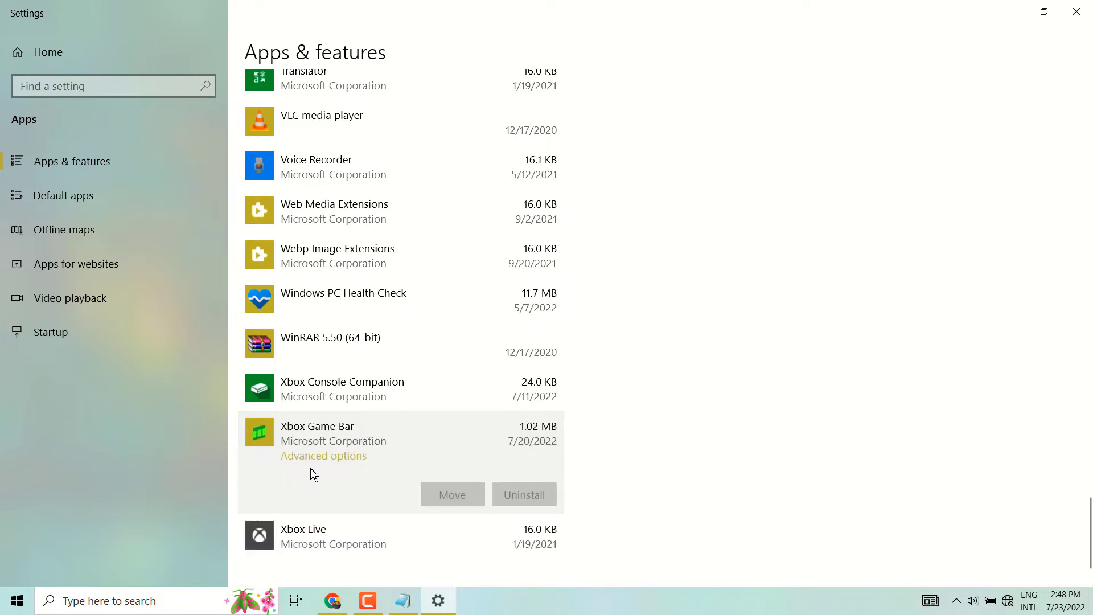
pyautogui.moveTo(323, 464)
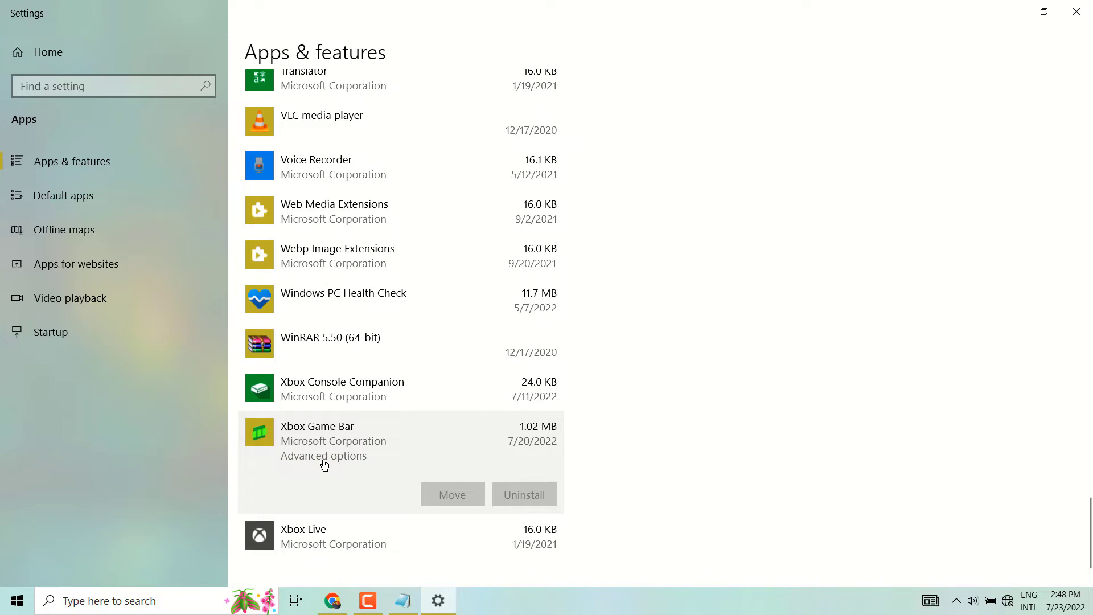
pyautogui.click(323, 456)
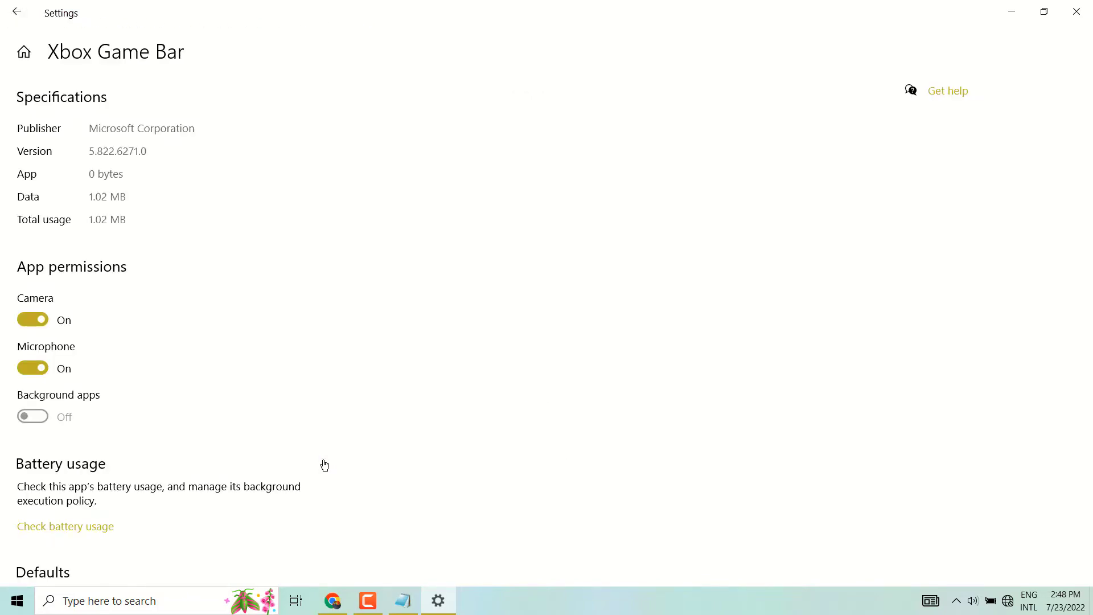
# Repair Xbox Game Bar, then reset it and confirm deleting its data
pyautogui.scroll(-3)
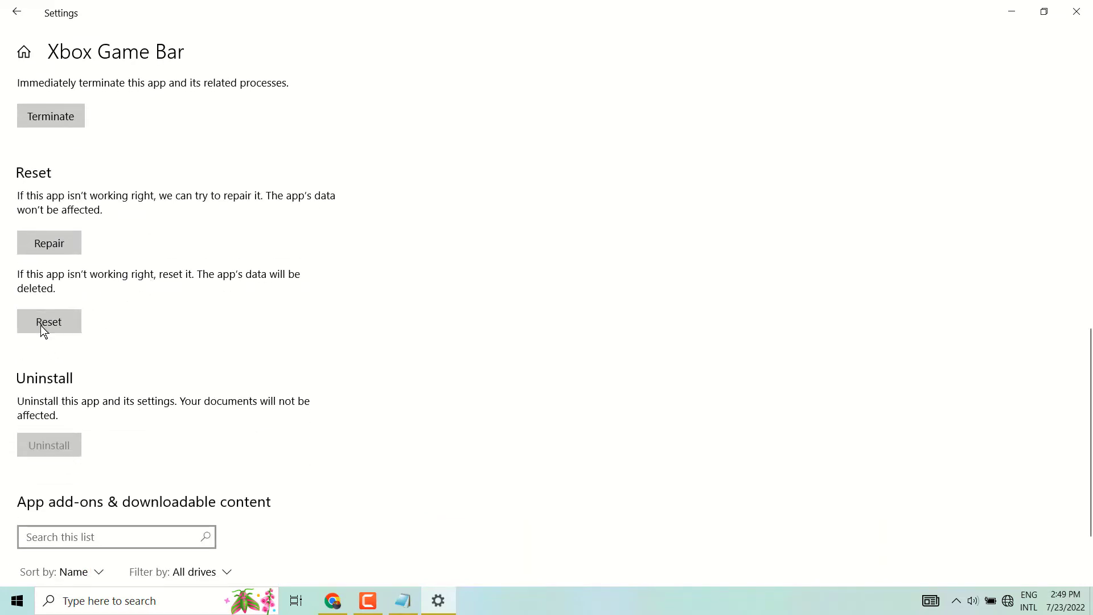
pyautogui.click(48, 242)
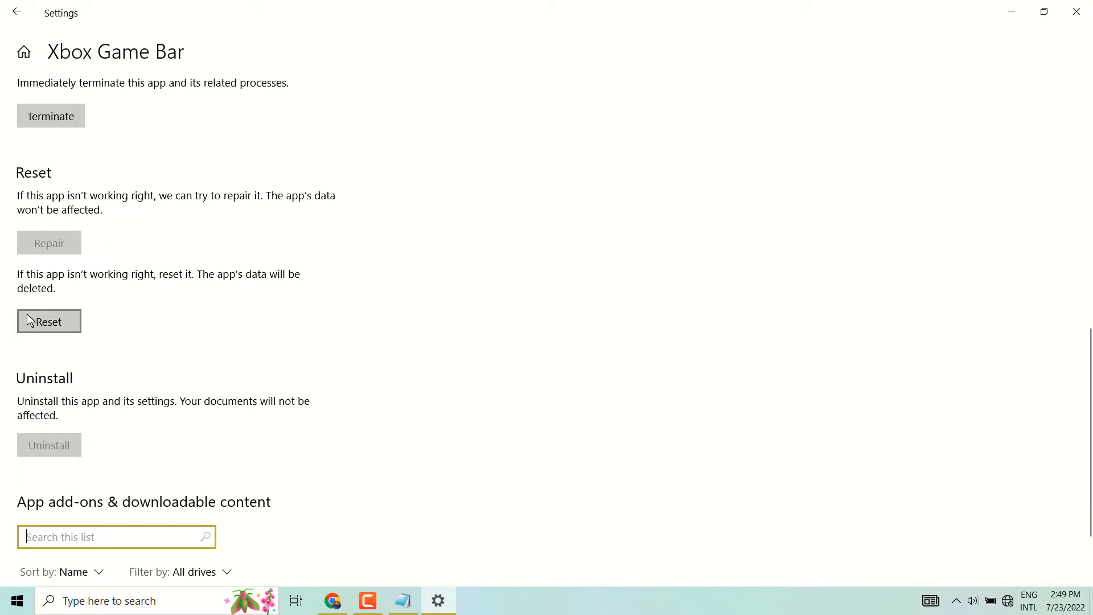
pyautogui.click(49, 242)
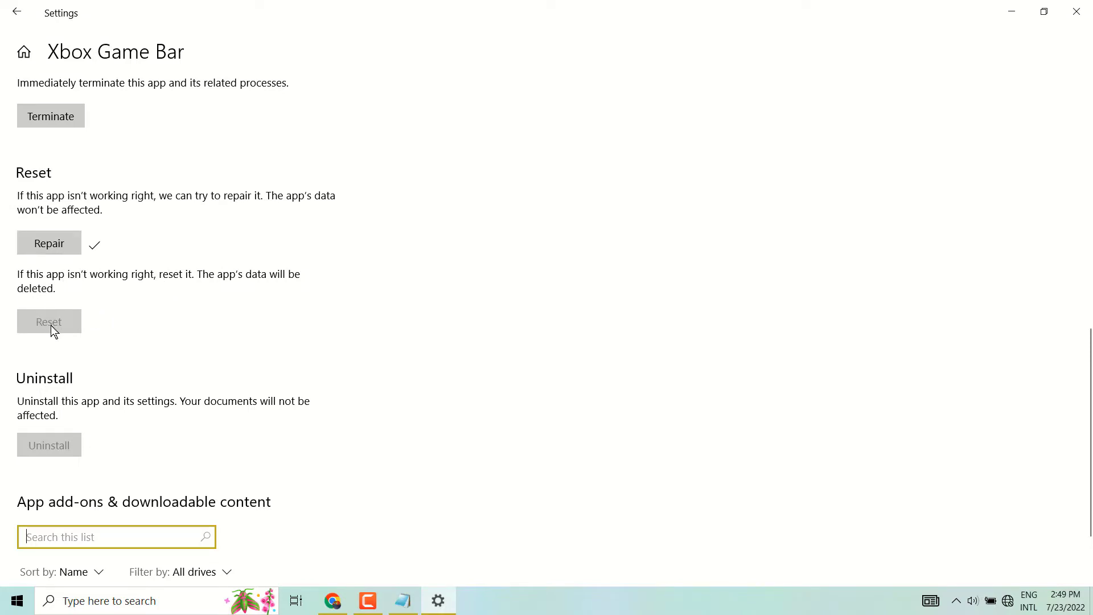
pyautogui.click(49, 321)
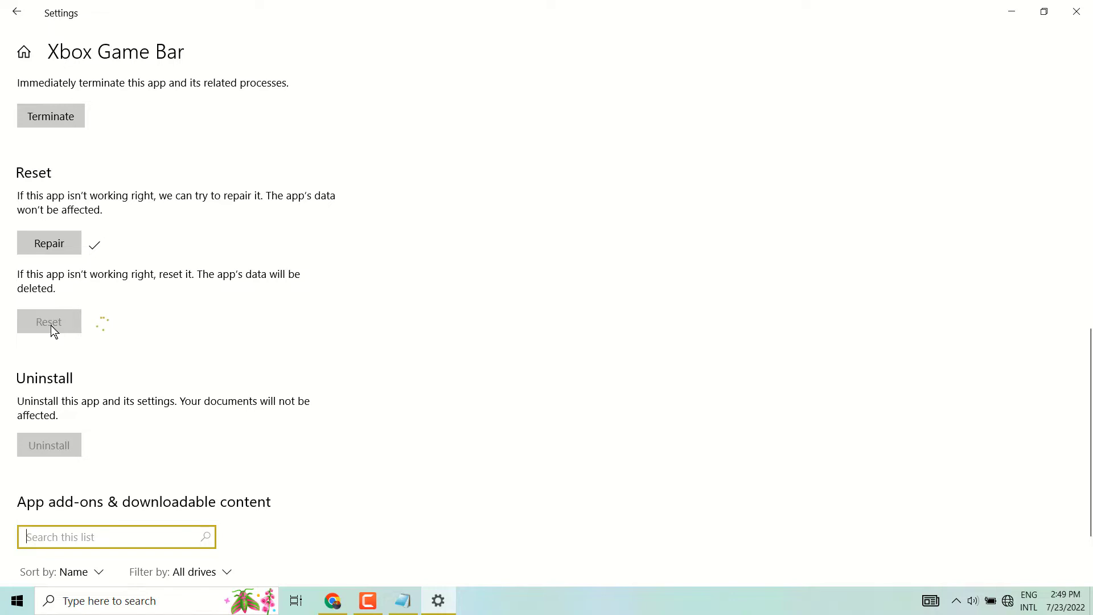
pyautogui.click(49, 321)
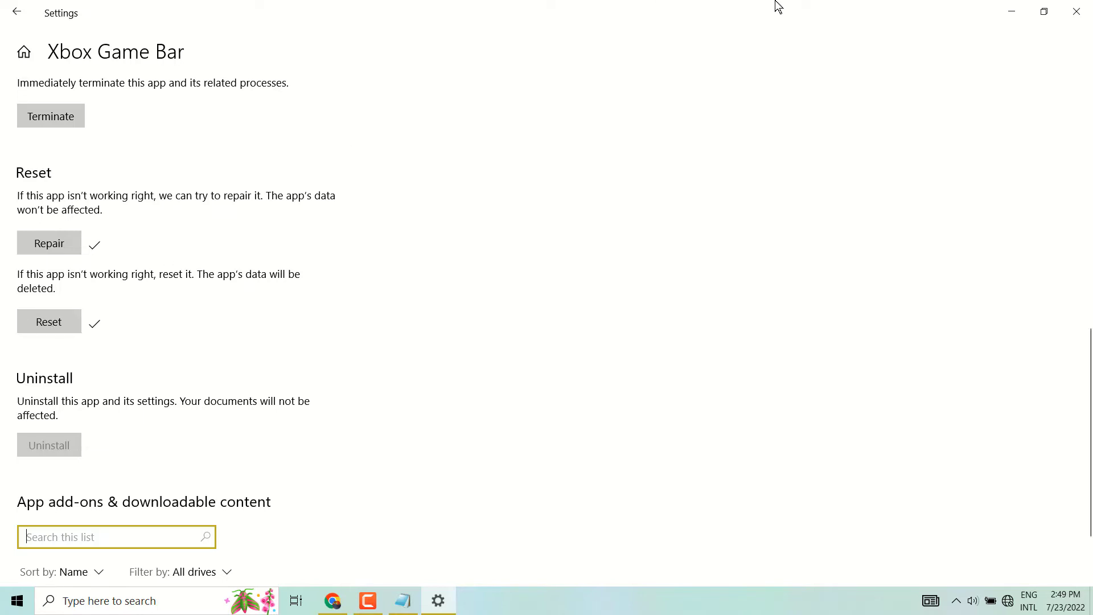
# Close Settings and launch Windows PowerShell as administrator from Windows Search
pyautogui.click(1075, 12)
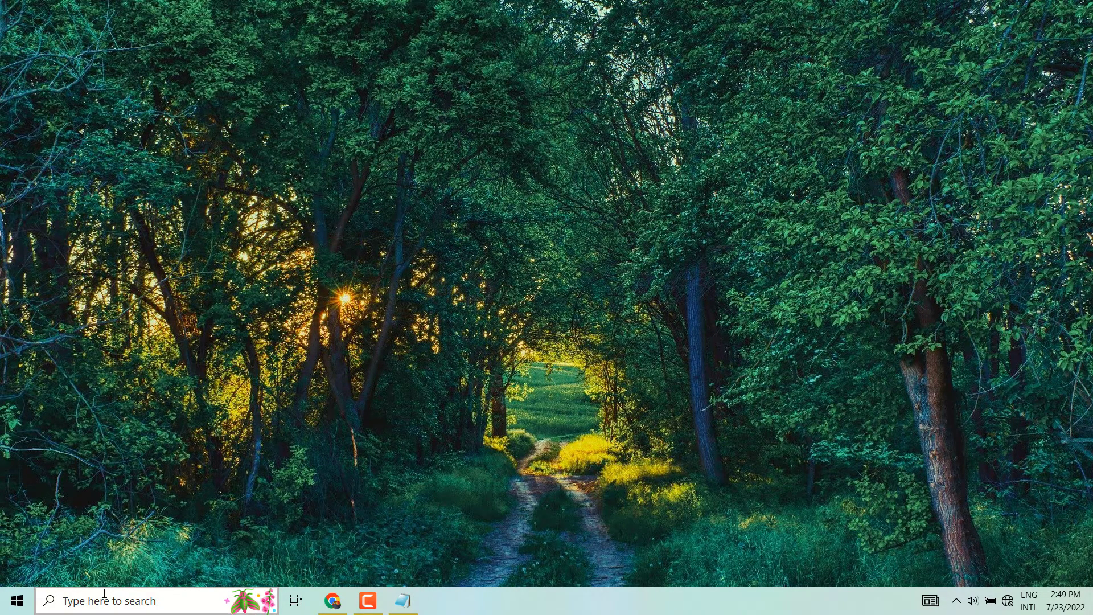
pyautogui.click(16, 600)
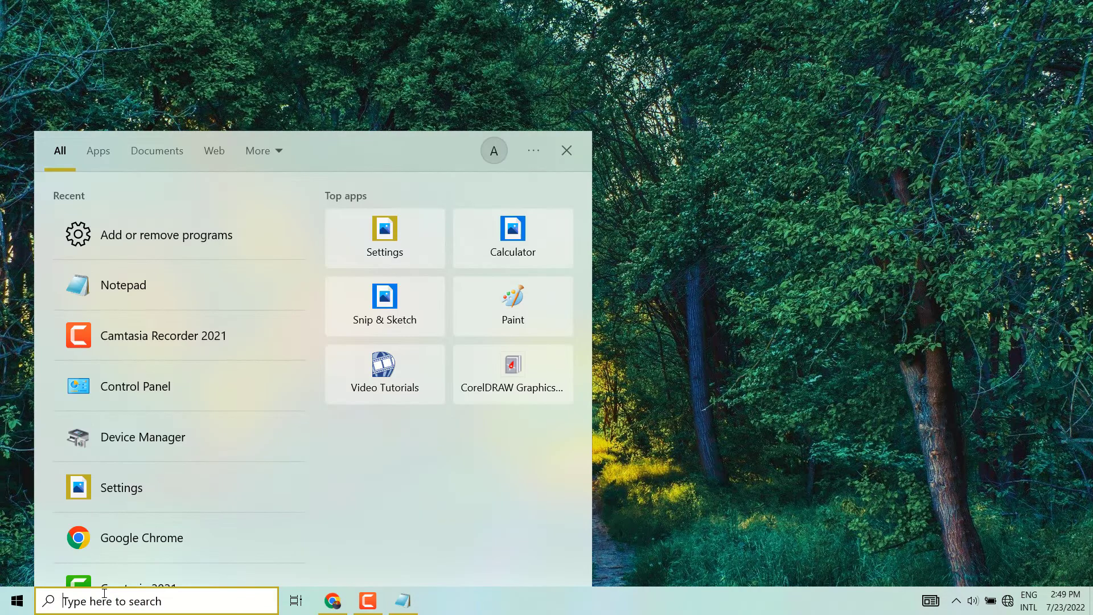
pyautogui.write('windows PowerShell')
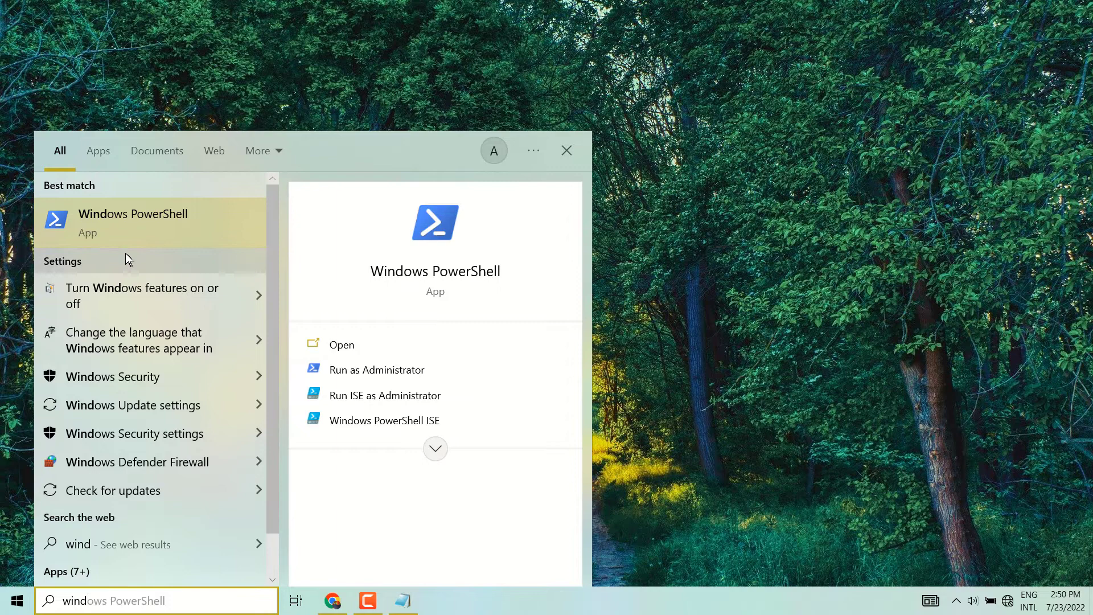
pyautogui.rightClick(134, 222)
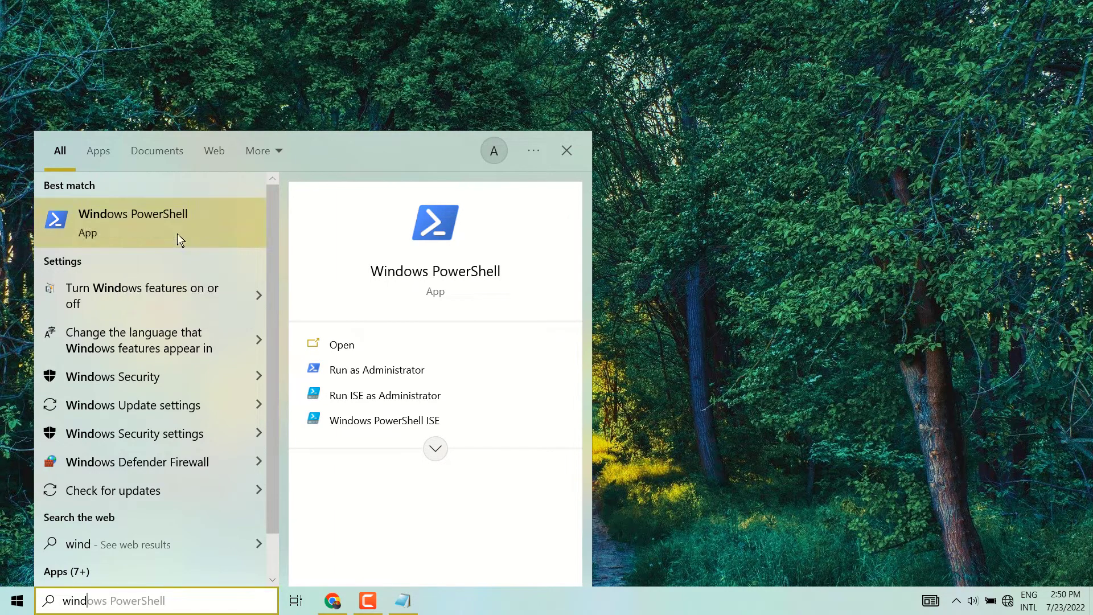
pyautogui.click(377, 370)
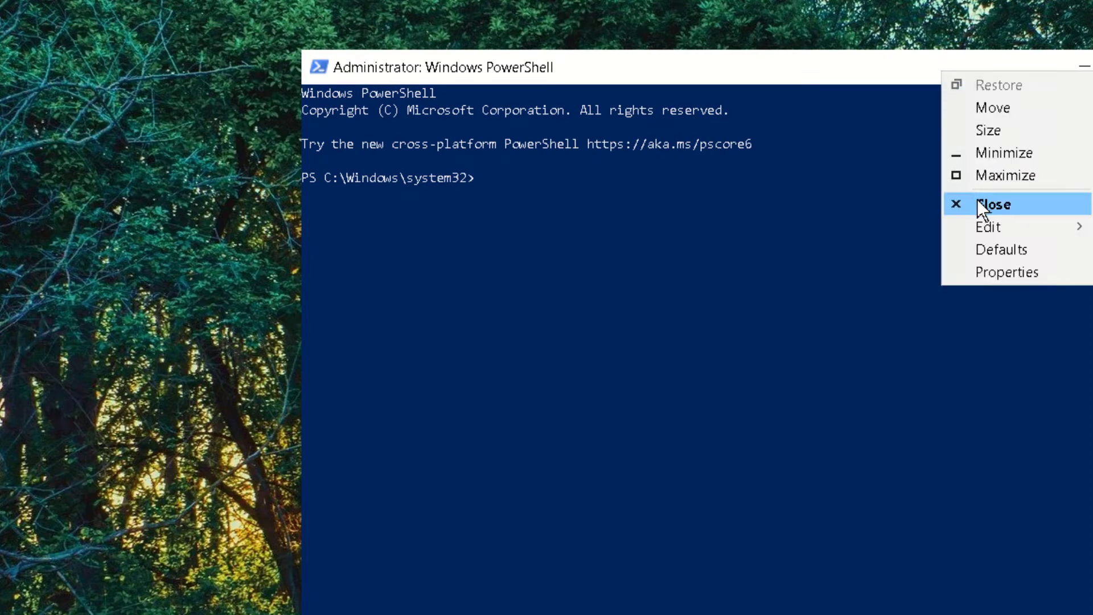
pyautogui.moveTo(987, 226)
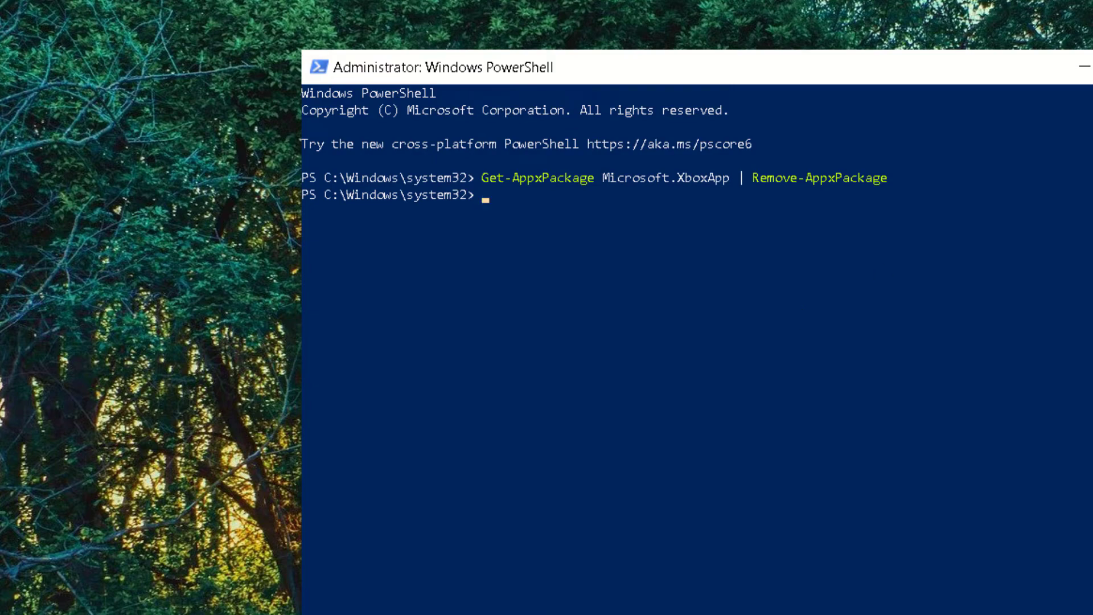
# Close the PowerShell window after removing the Microsoft.XboxApp package
pyautogui.click(16, 600)
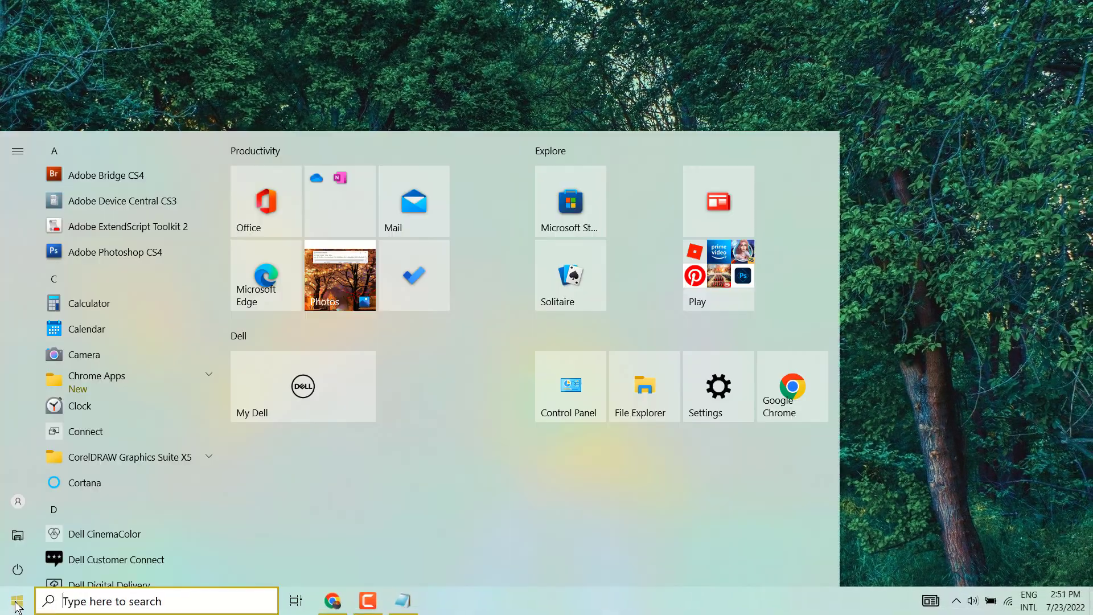
# Dismiss the Start menu and bring the Notepad Xbox Game Bar document back to front
pyautogui.click(17, 570)
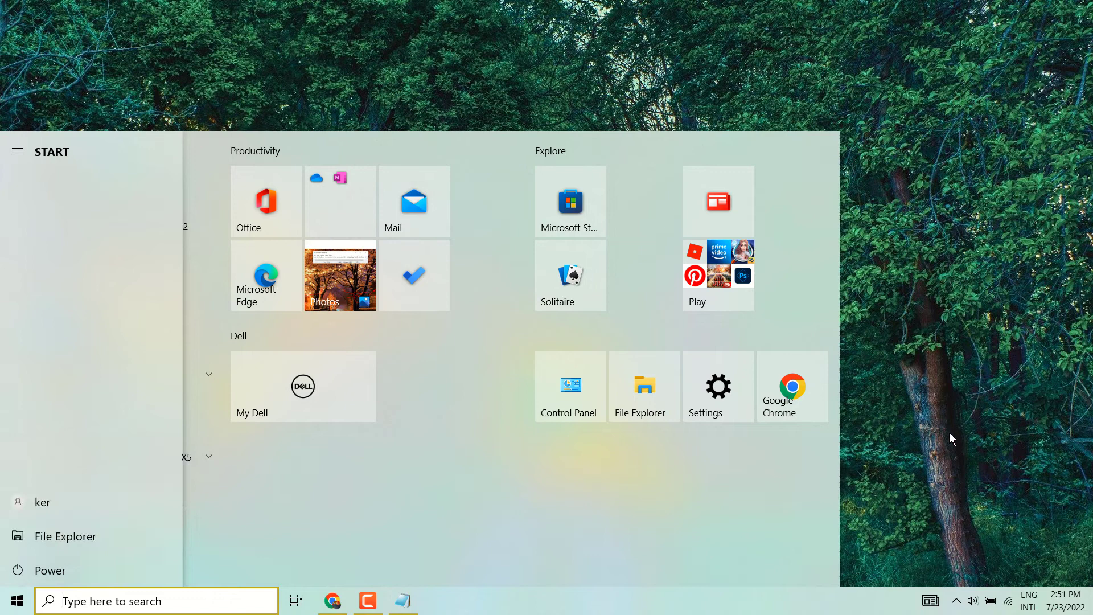
pyautogui.click(402, 600)
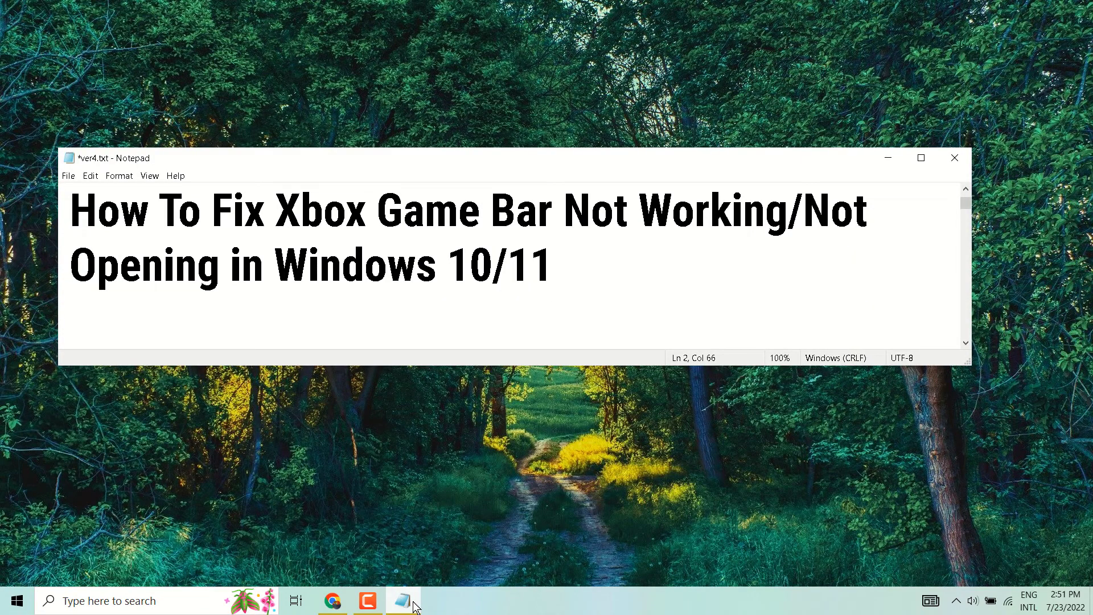
pyautogui.click(550, 265)
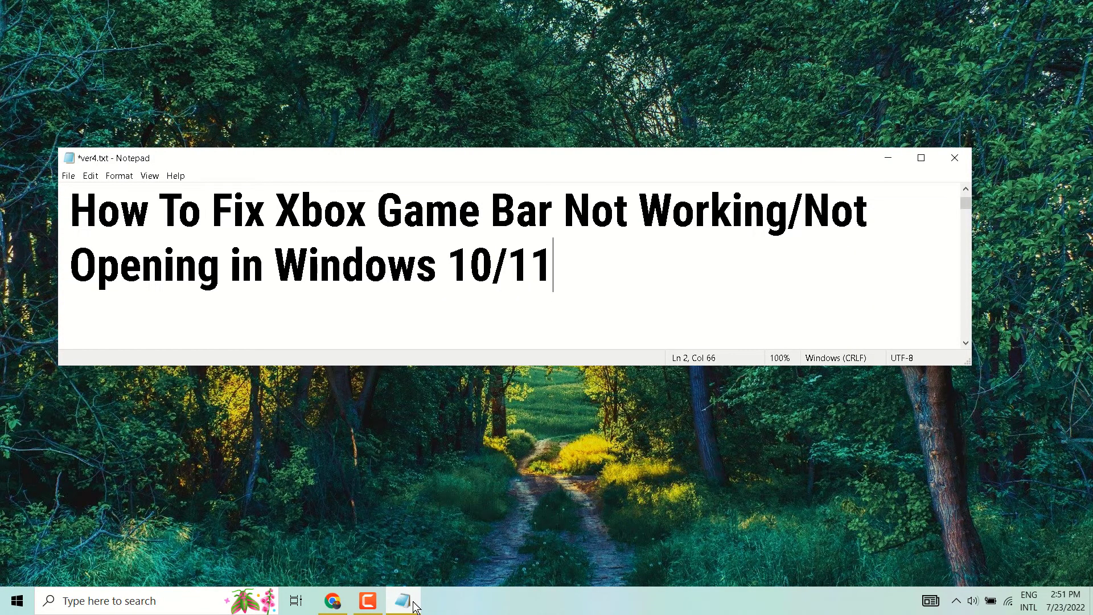